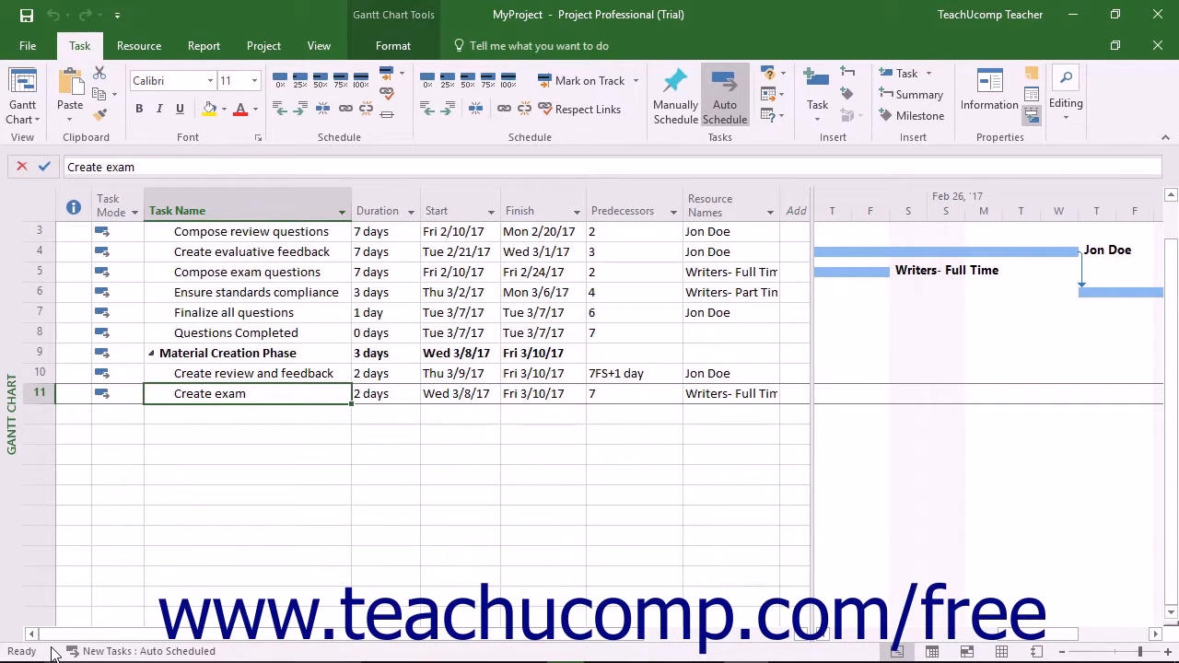
{"action": "mouse_move", "coordinate": [245, 438]}
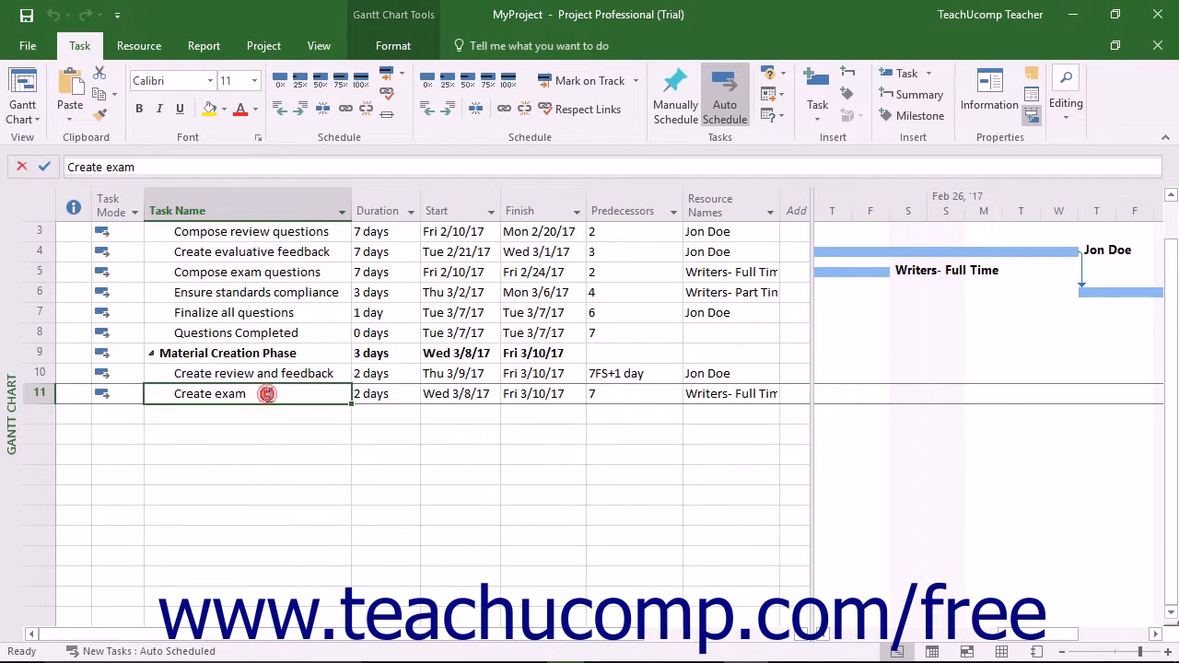
- Leave task names unchanged, show the My Custom Project Chart report, then return to the Gantt chart
{"action": "double_click", "coordinate": [208, 392]}
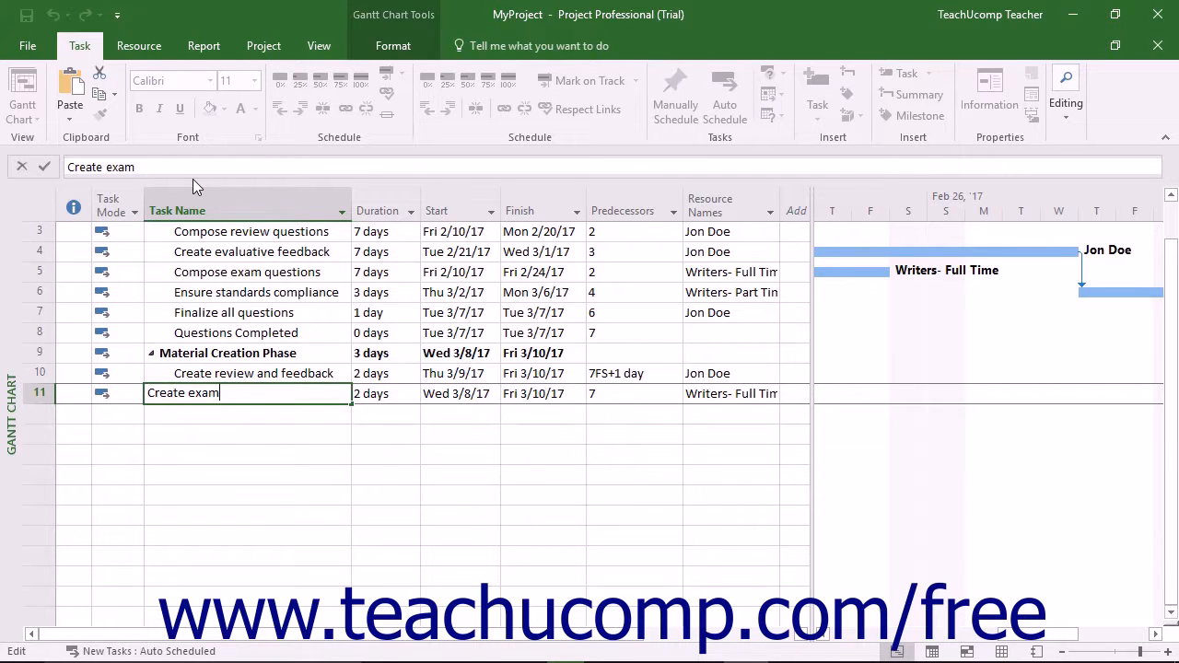
{"action": "mouse_move", "coordinate": [105, 456]}
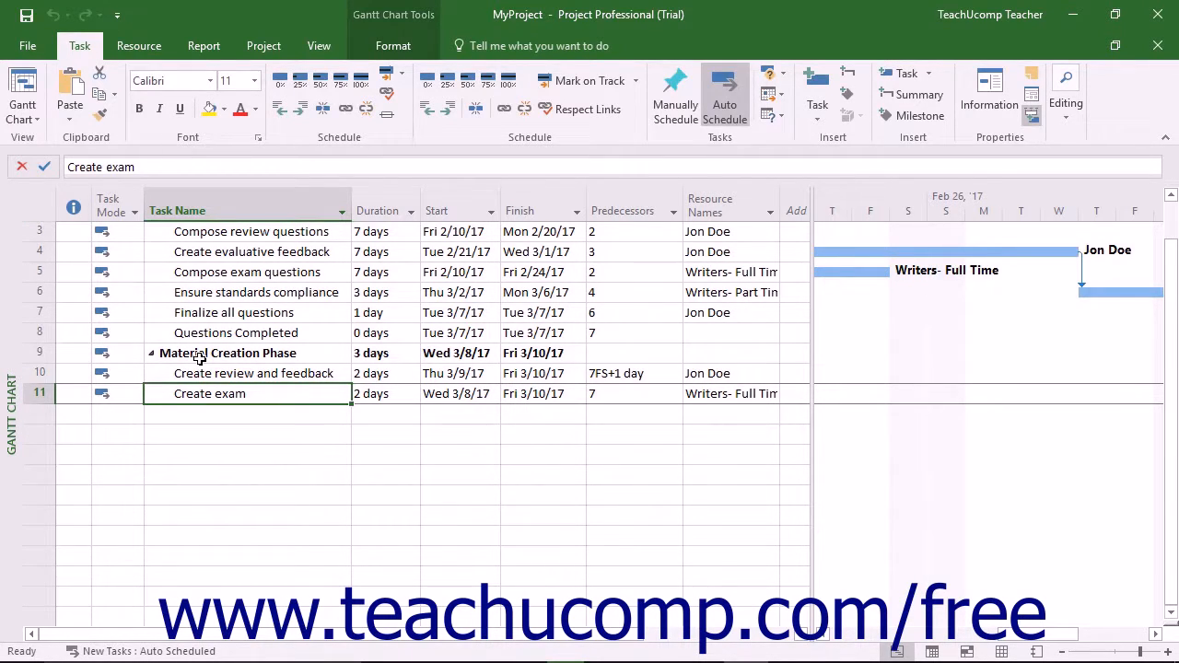
{"action": "mouse_move", "coordinate": [215, 422]}
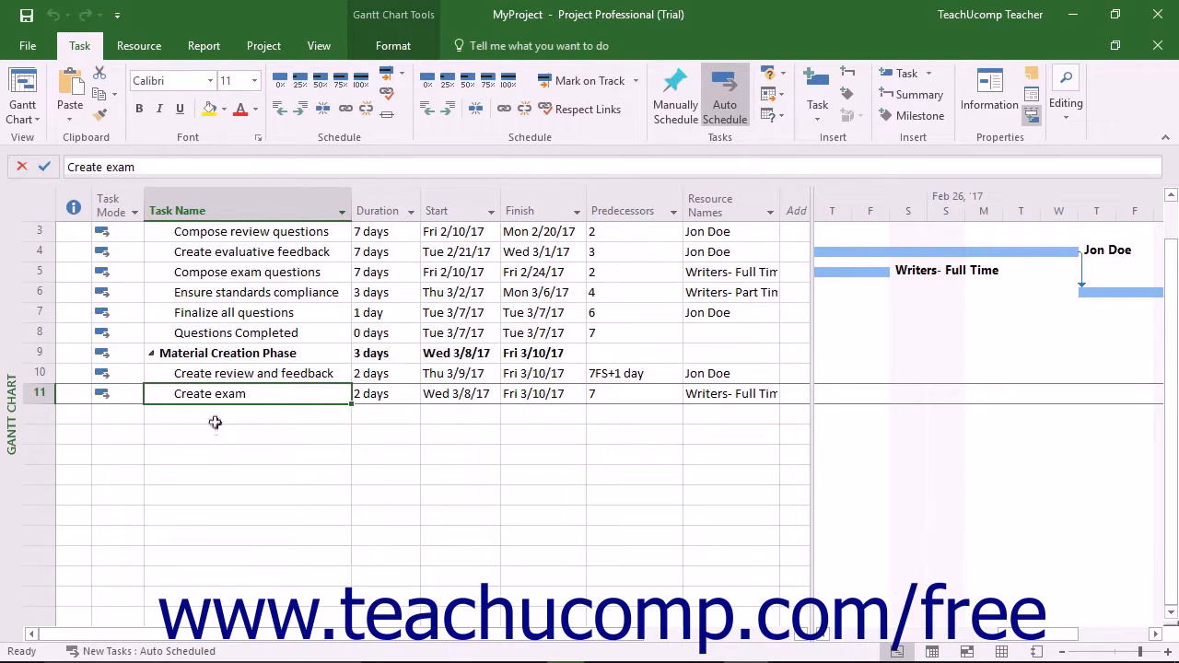
{"action": "left_click", "coordinate": [247, 415]}
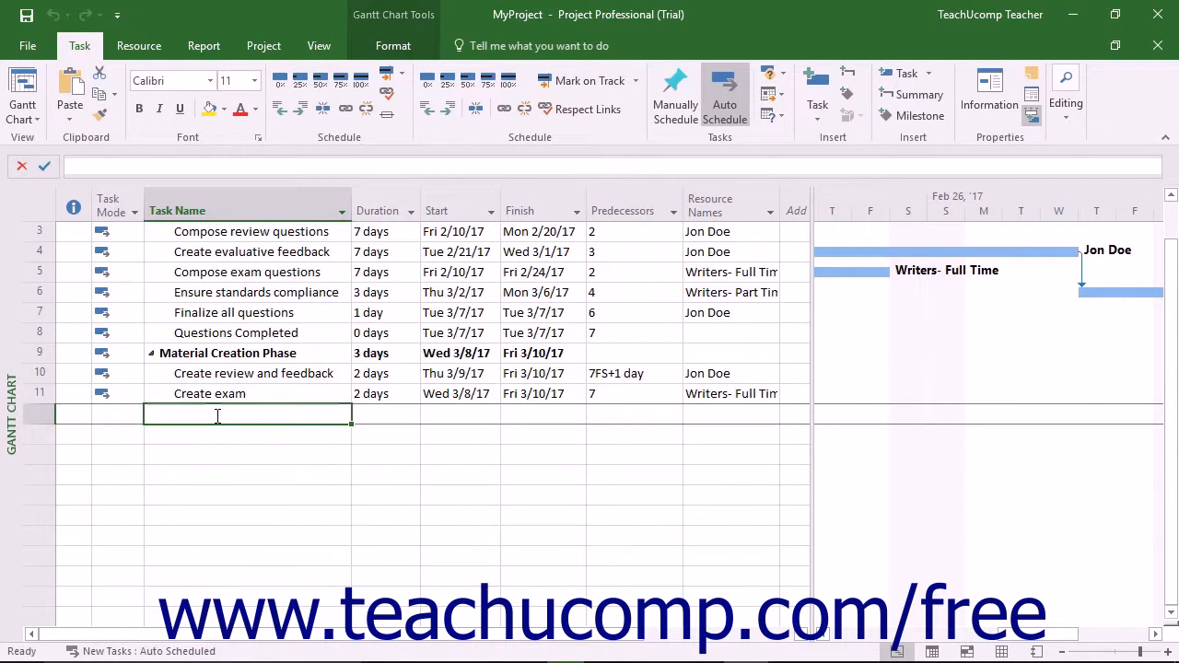
{"action": "left_click", "coordinate": [246, 415]}
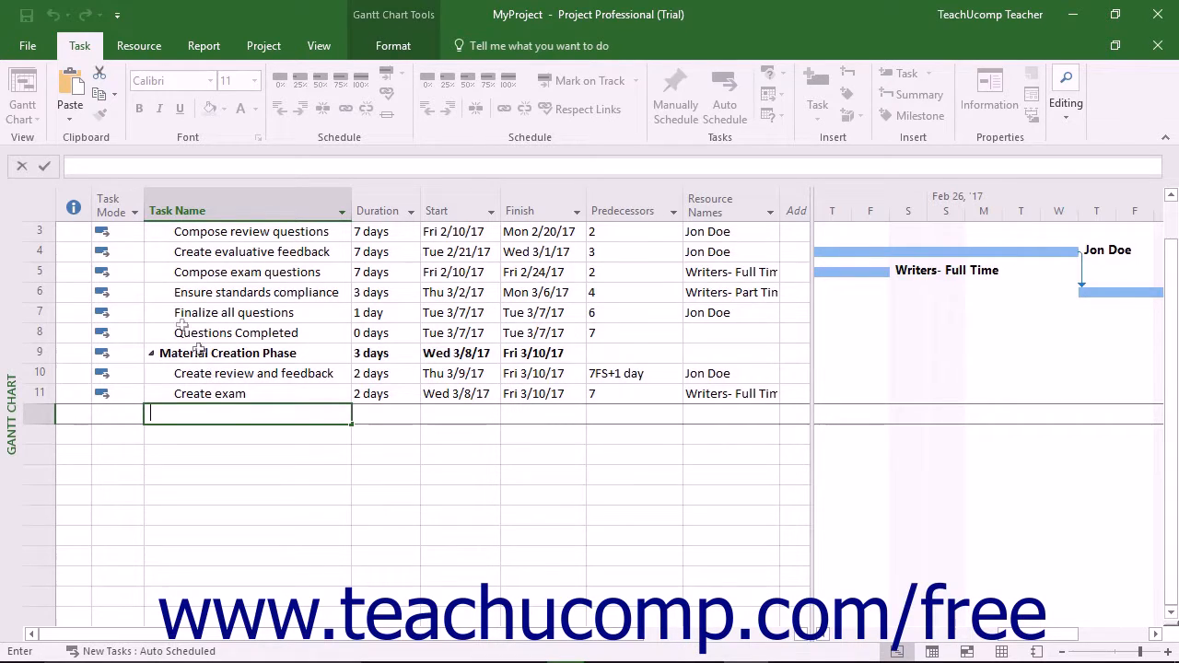
{"action": "left_click", "coordinate": [21, 166]}
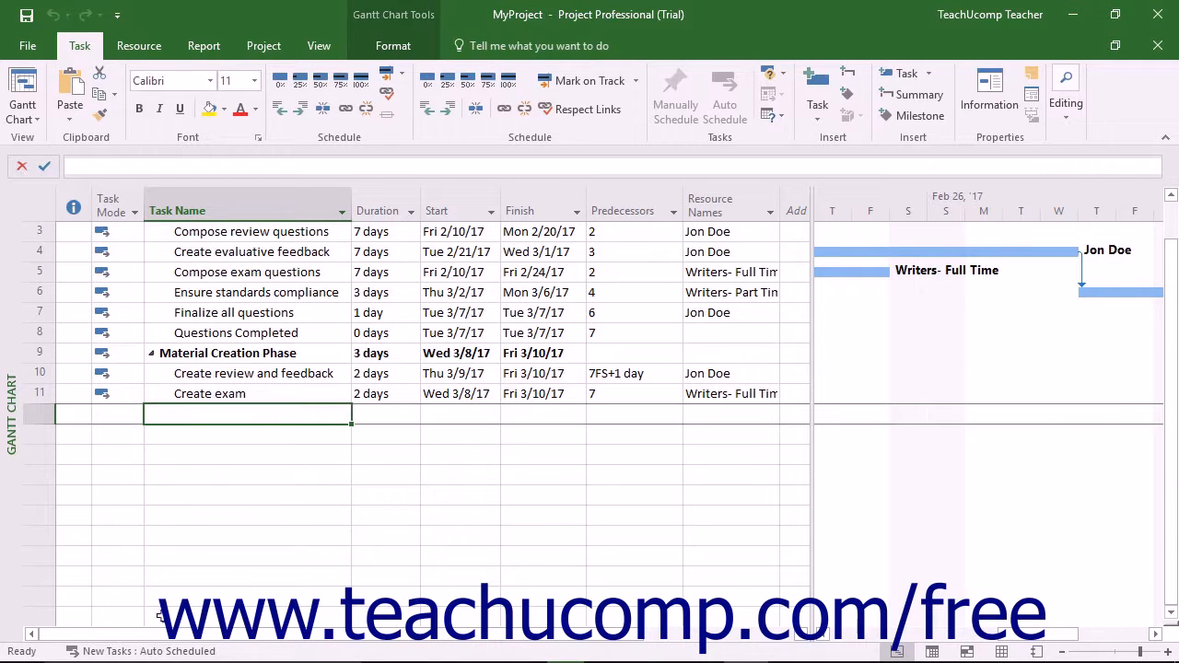
{"action": "mouse_move", "coordinate": [161, 652]}
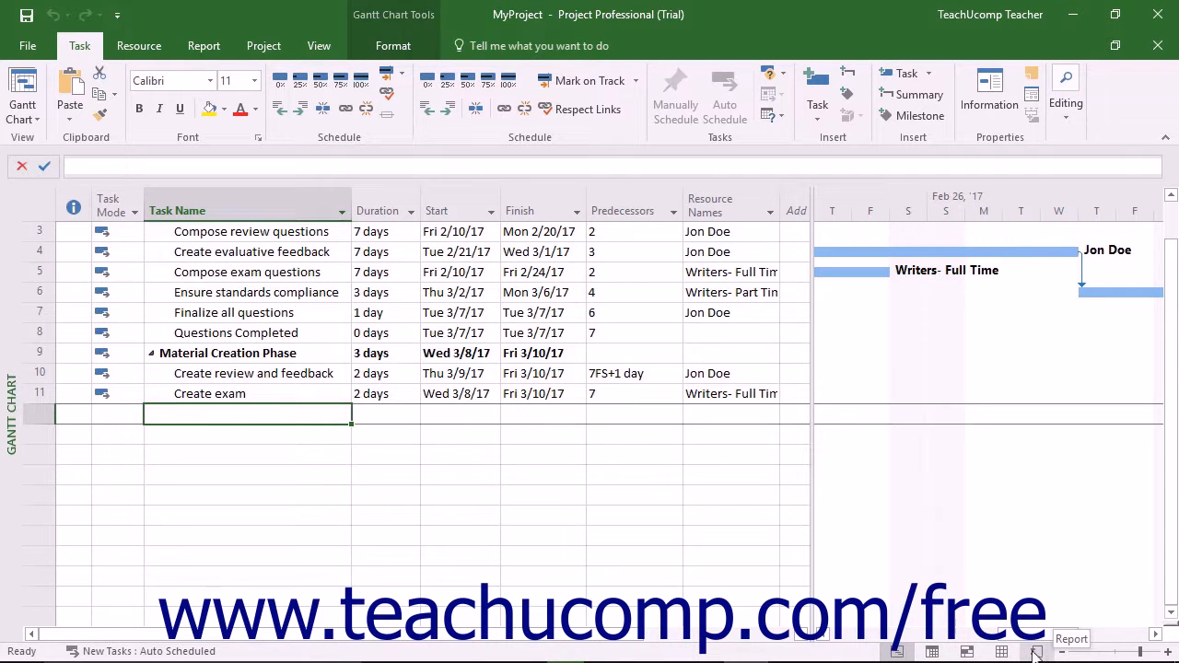
{"action": "left_click", "coordinate": [1035, 651]}
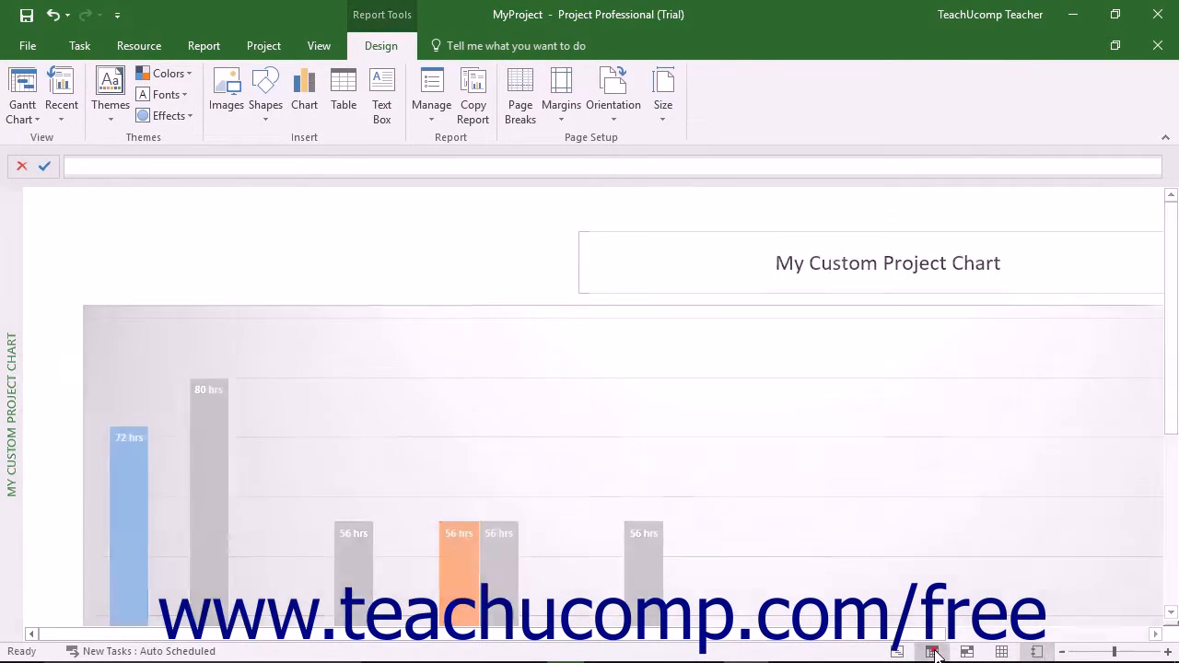
{"action": "left_click", "coordinate": [932, 652]}
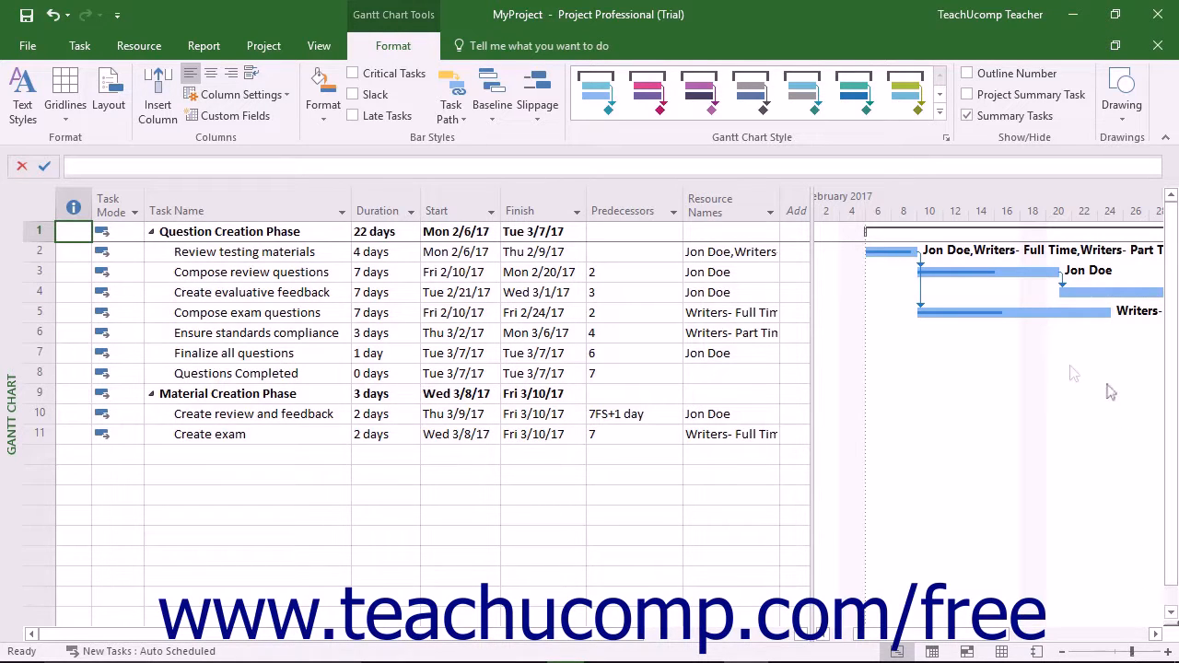
{"action": "mouse_move", "coordinate": [912, 316]}
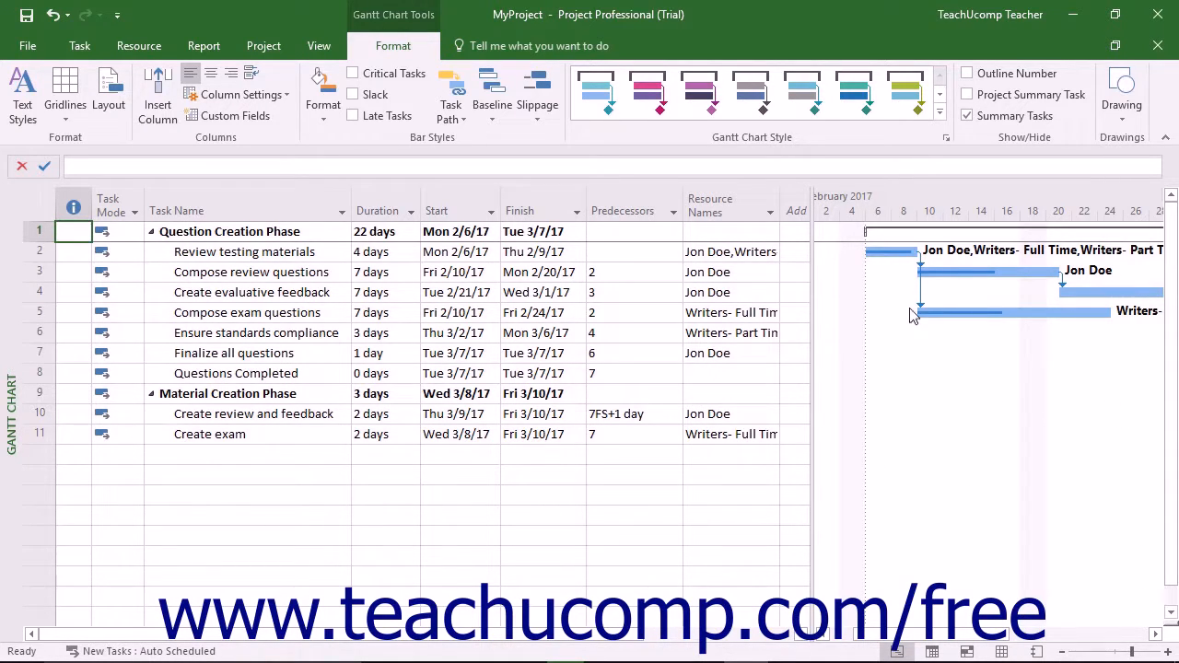